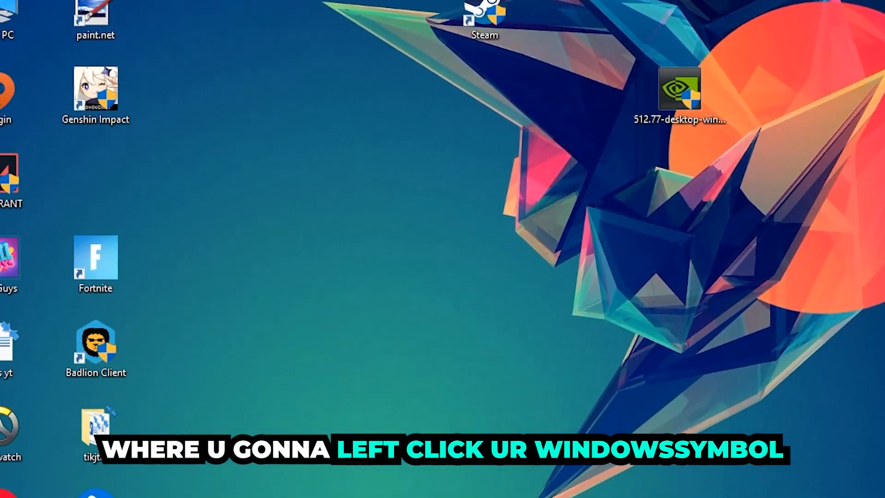
# Launch Windows Defender Firewall from the Start menu search.
pyautogui.click(10, 486)
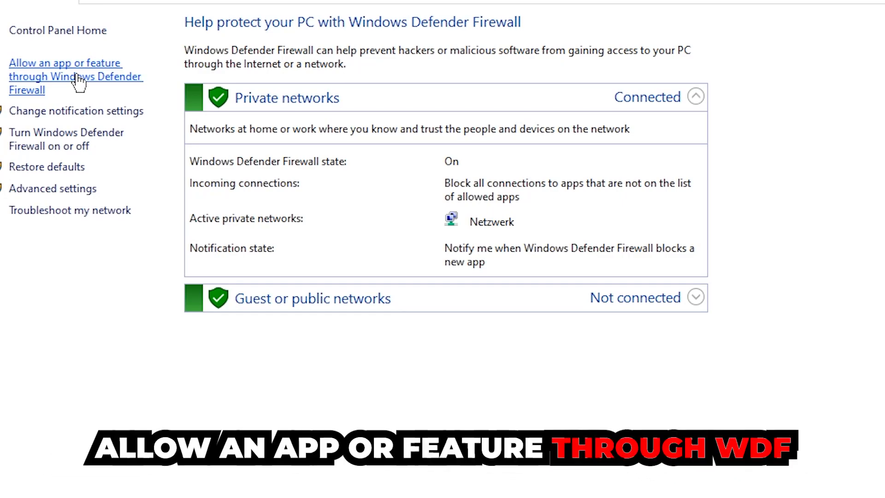
# Show the allowed apps list and enable Change settings so it can be edited.
pyautogui.click(64, 77)
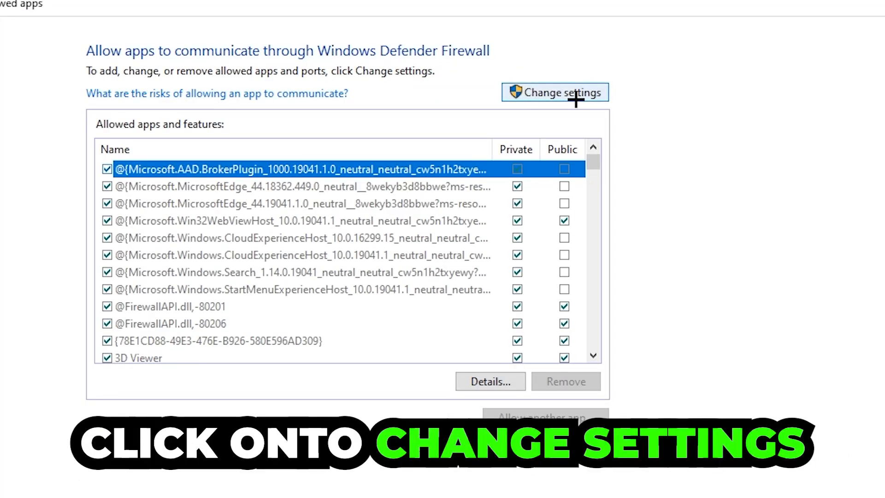
pyautogui.click(554, 92)
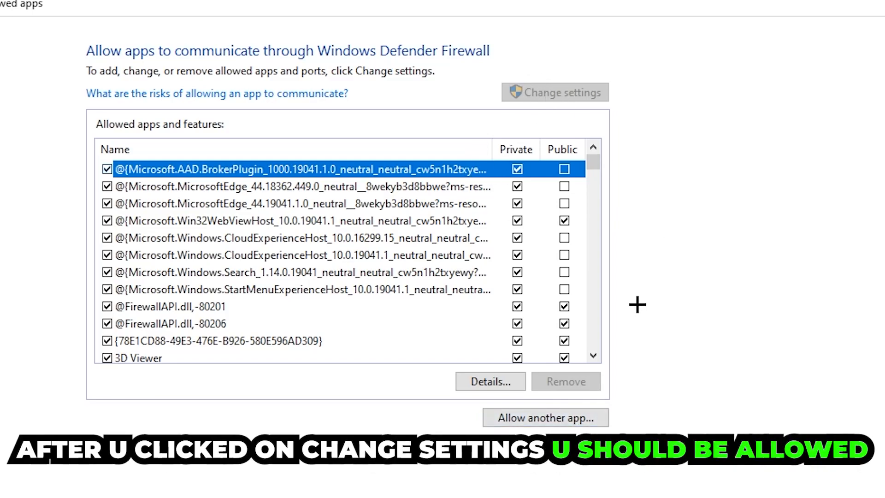
# Begin Allow another app and browse the disk for the game's program file.
pyautogui.click(544, 418)
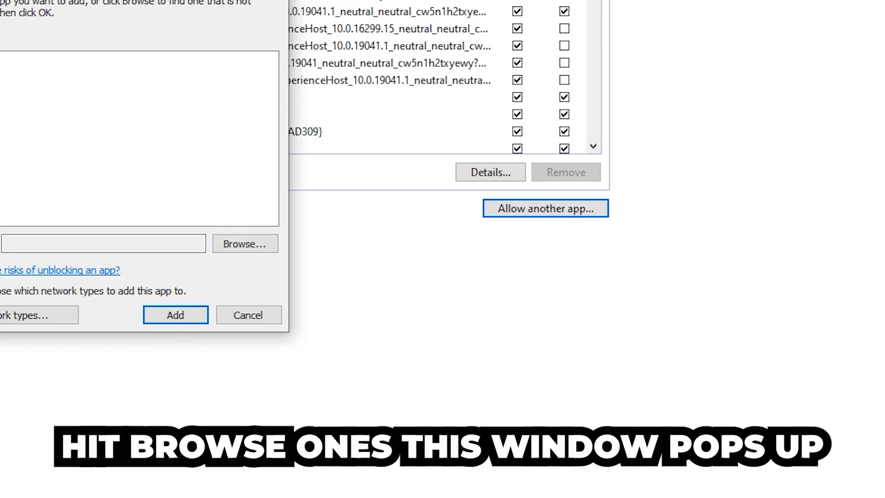
pyautogui.click(244, 243)
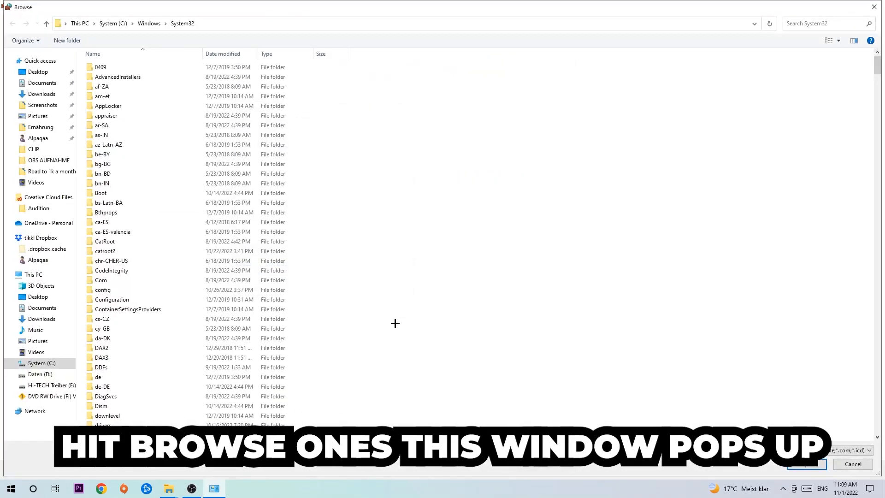